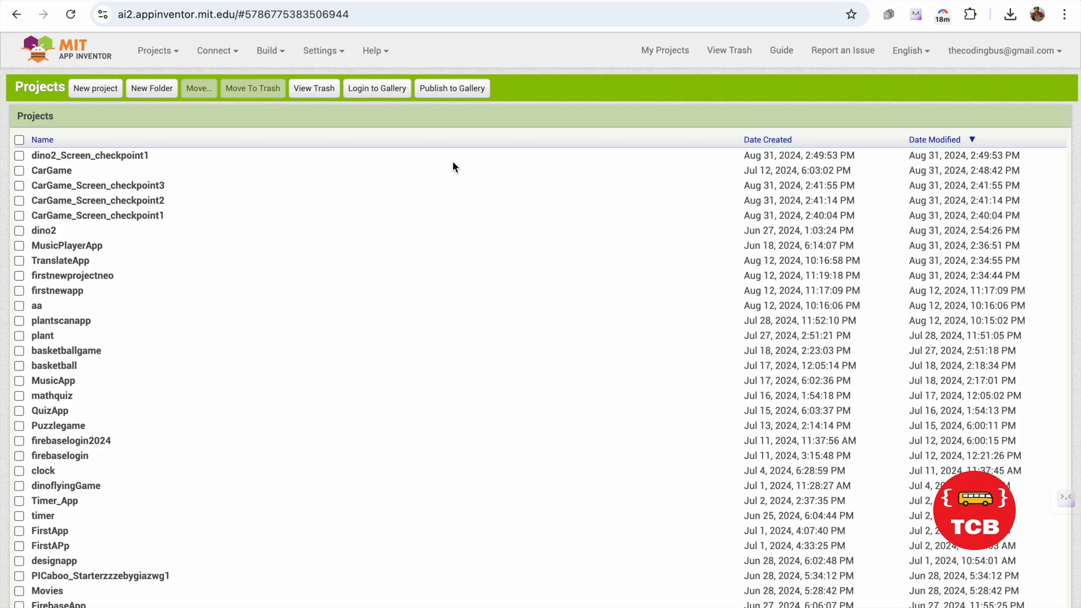
pyautogui.moveTo(56, 162)
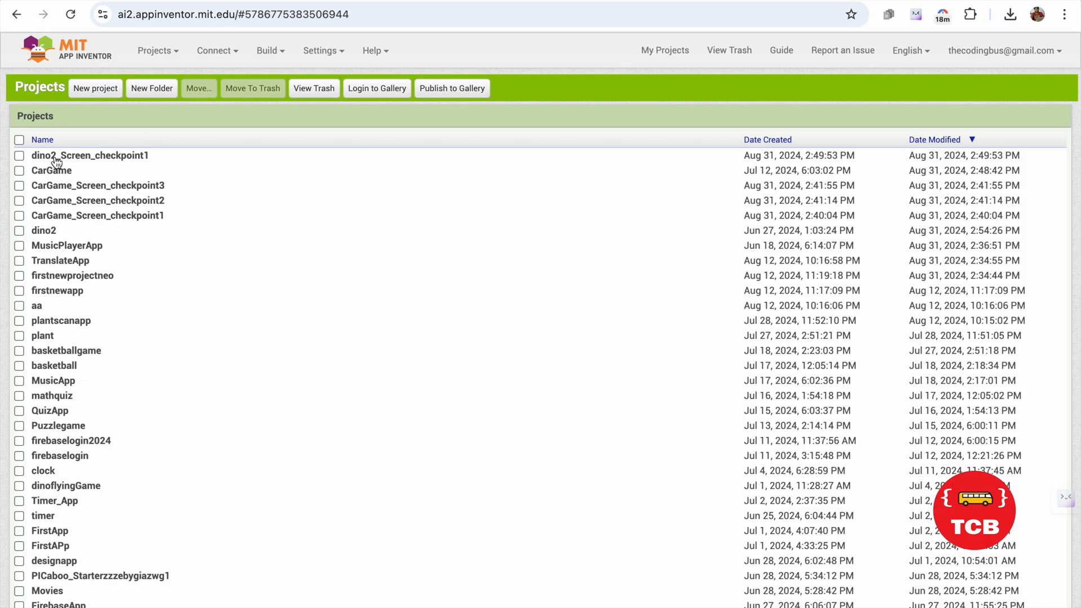
# Step: Open the dino2 project from My Projects to show the Flying Dino Game design
pyautogui.doubleClick(44, 230)
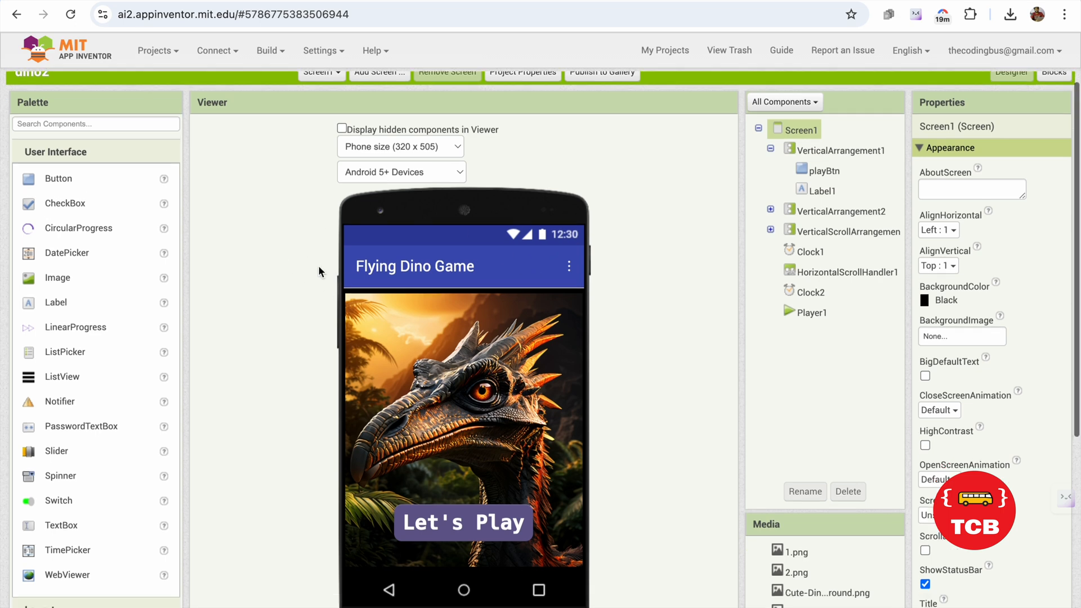
pyautogui.scroll(-3)
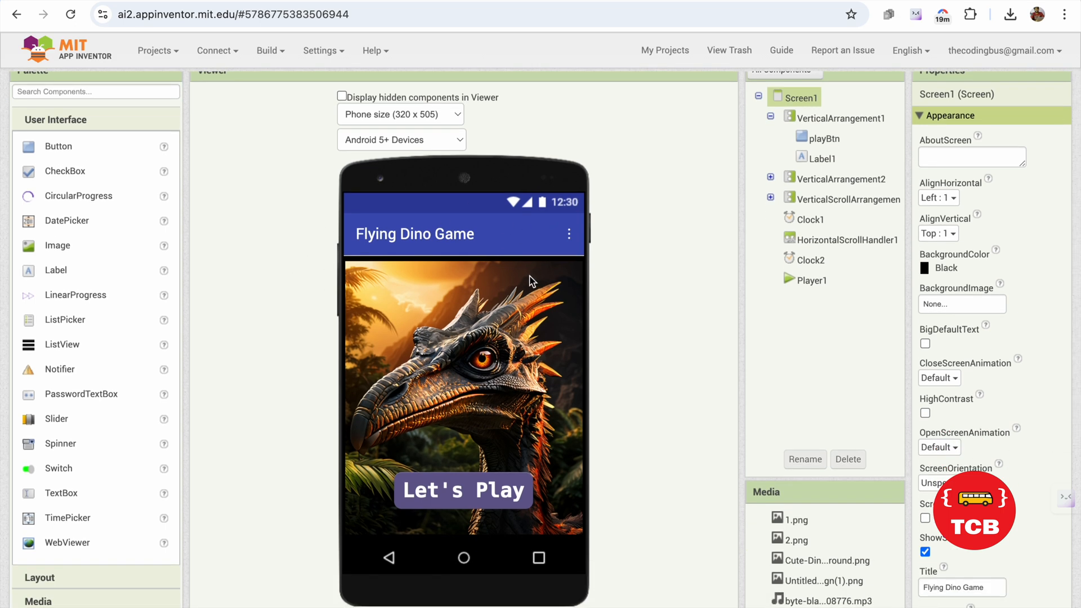
pyautogui.moveTo(531, 281)
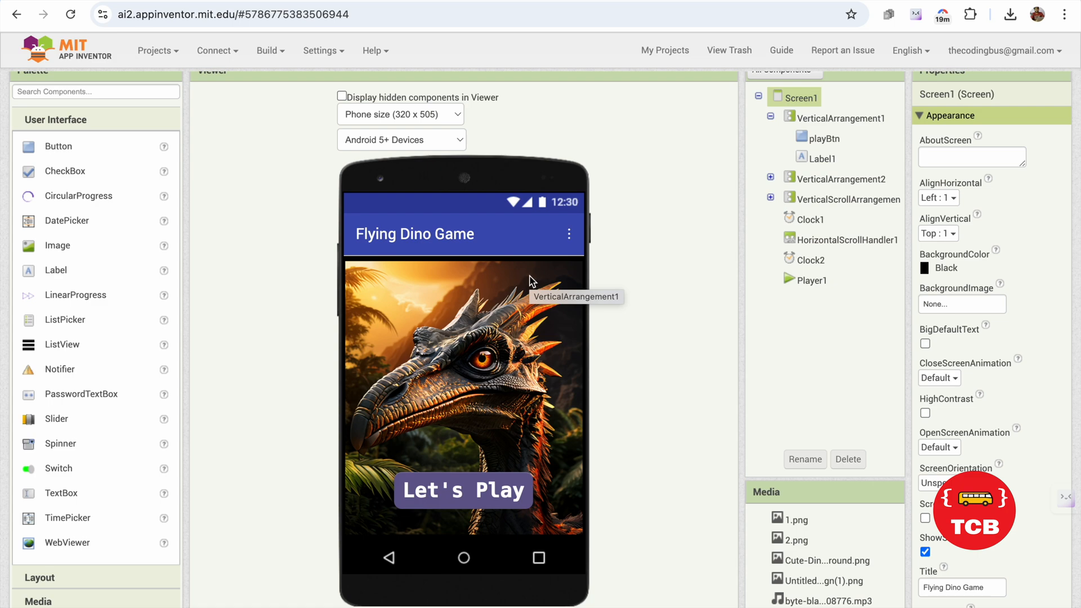
pyautogui.moveTo(997, 58)
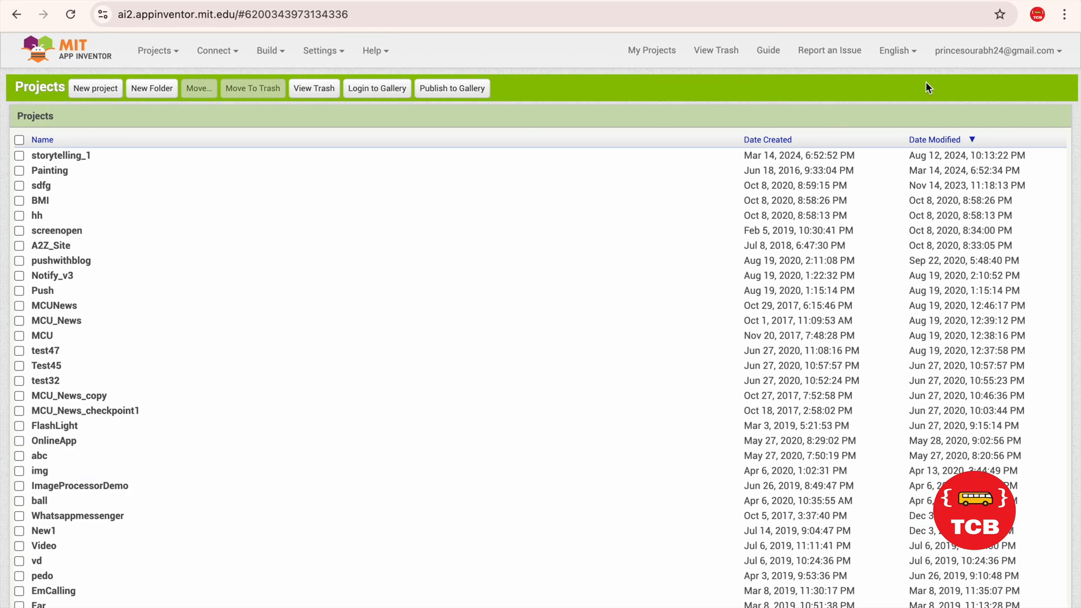
pyautogui.moveTo(626, 140)
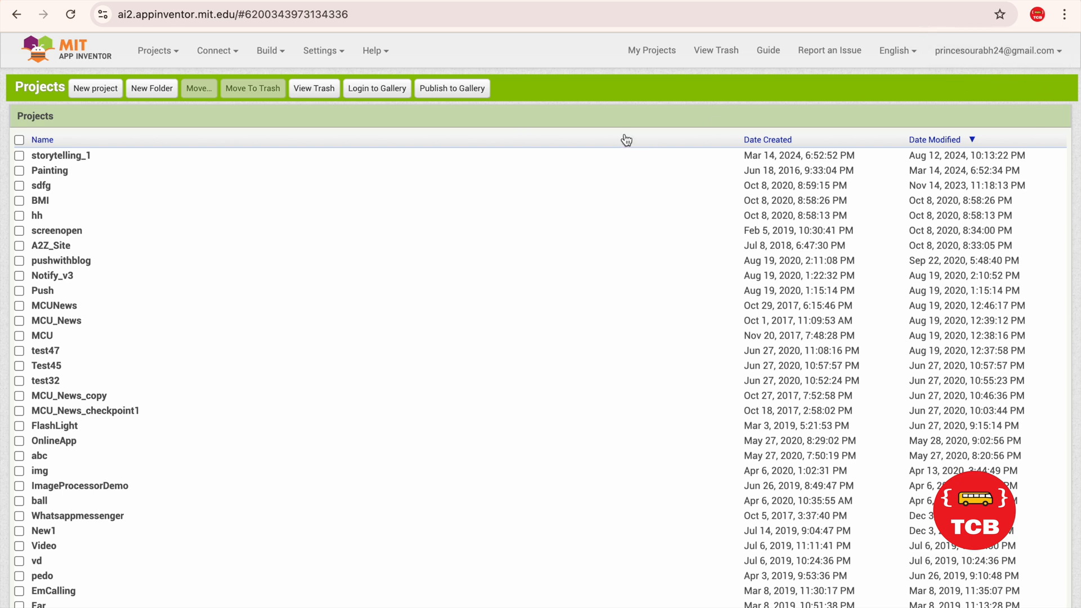
pyautogui.moveTo(84, 176)
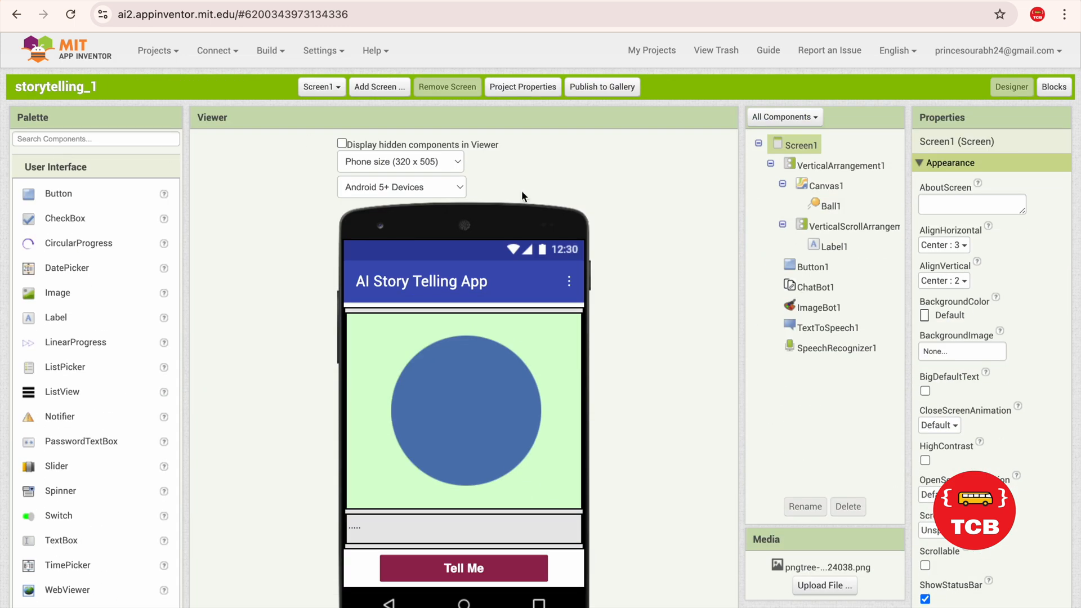
pyautogui.moveTo(557, 341)
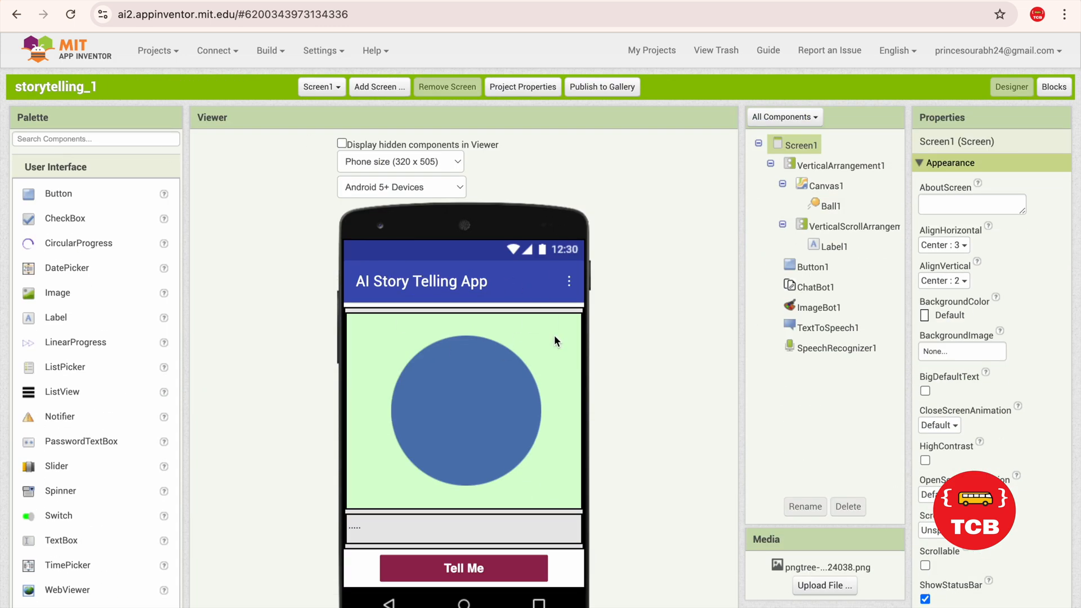
# Step: Select the storytelling_1 Screen1 in the Components tree and copy it with Ctrl+C
pyautogui.click(824, 184)
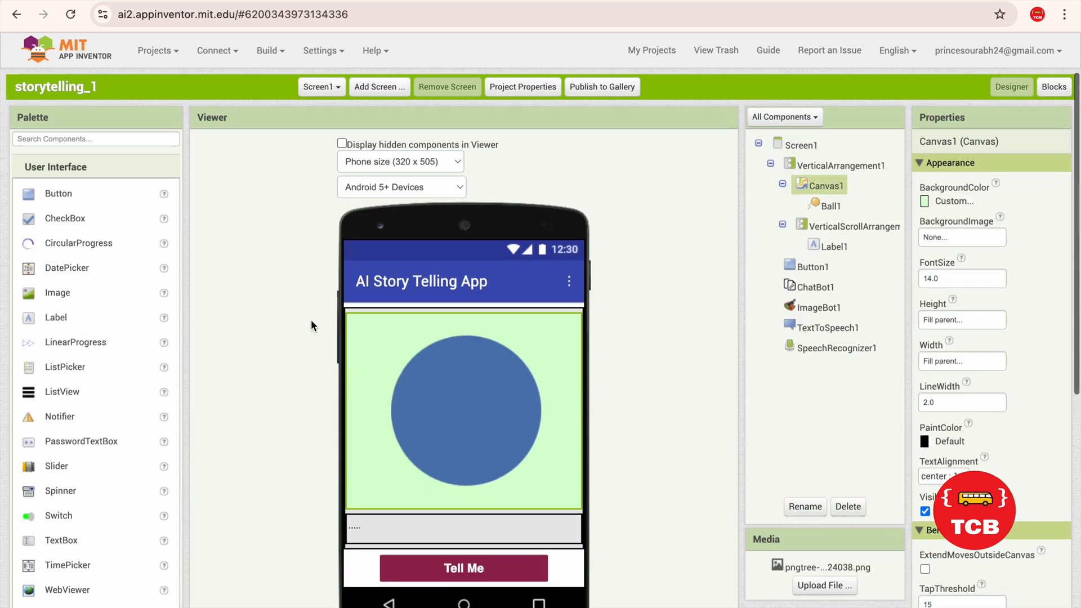
pyautogui.moveTo(405, 297)
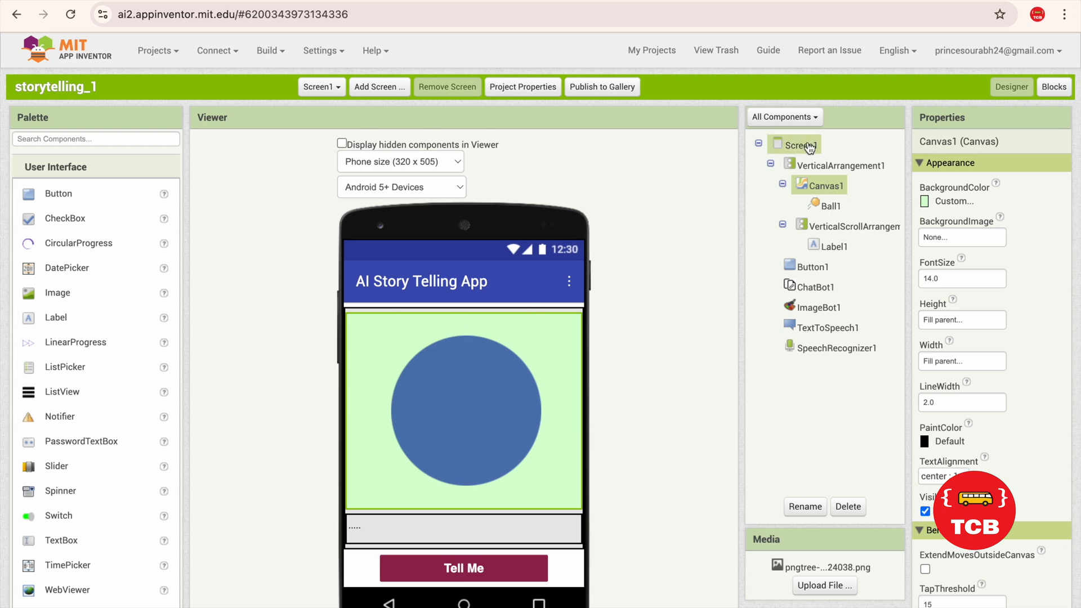
pyautogui.click(801, 145)
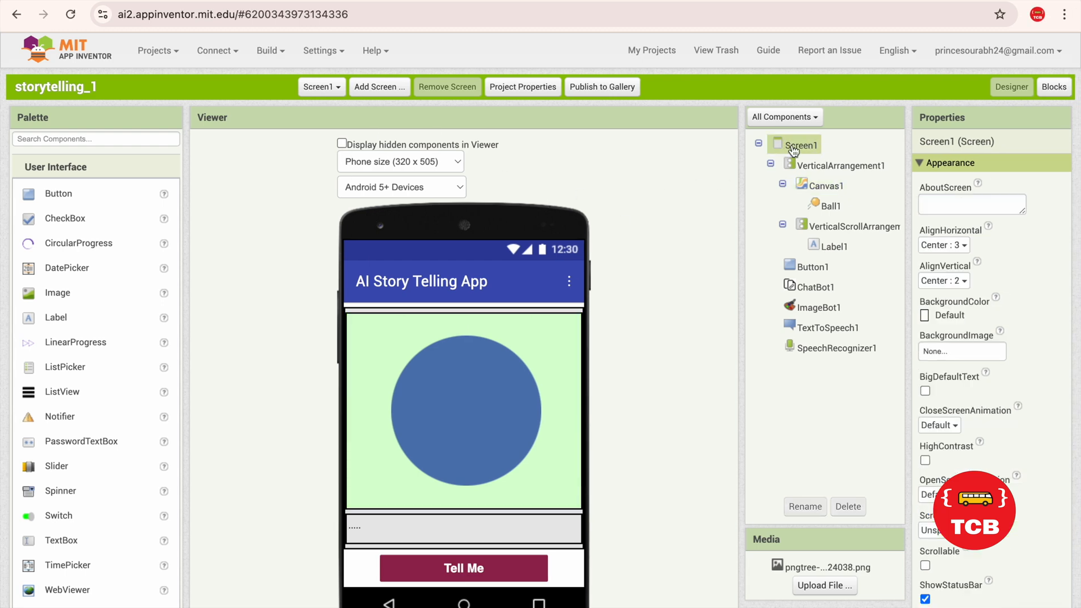
pyautogui.press('ctrl+c')
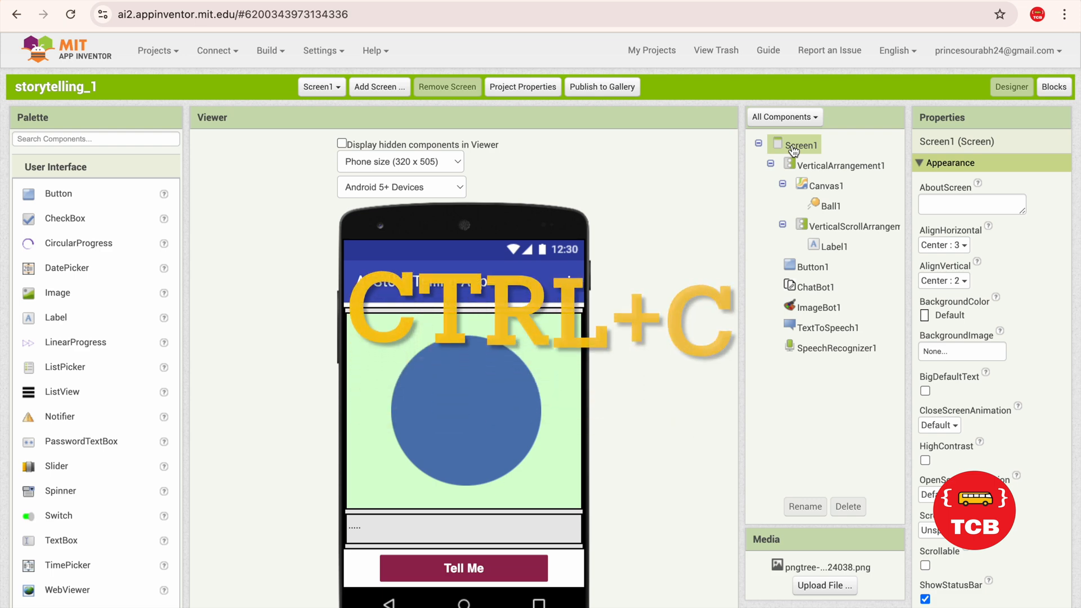
pyautogui.press('ctrl+c')
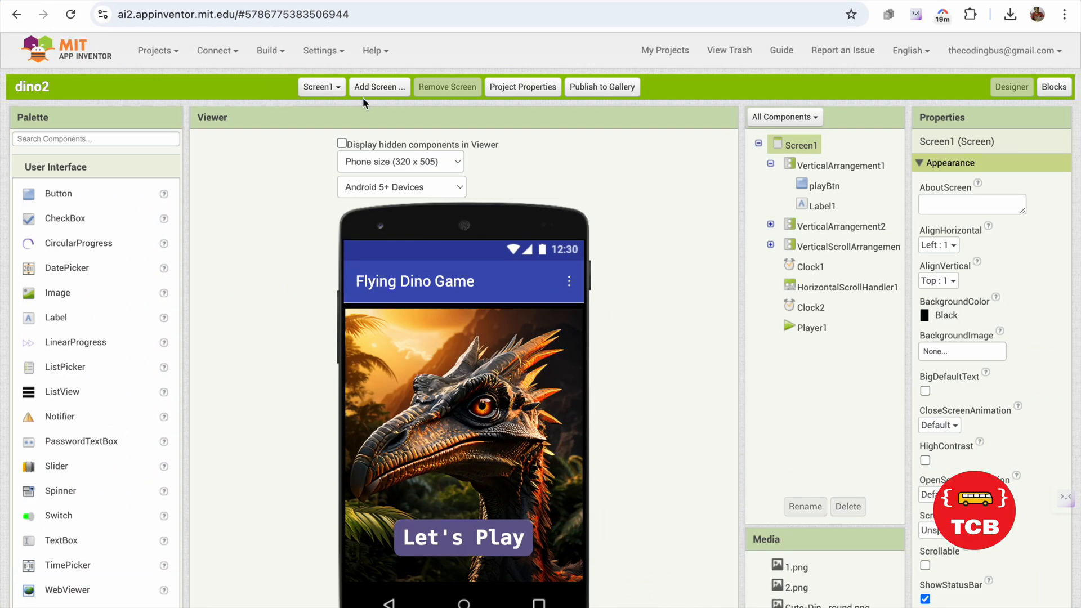
# Step: Create Screen2 in dino2 and paste the AI Story Telling App design into it
pyautogui.click(379, 87)
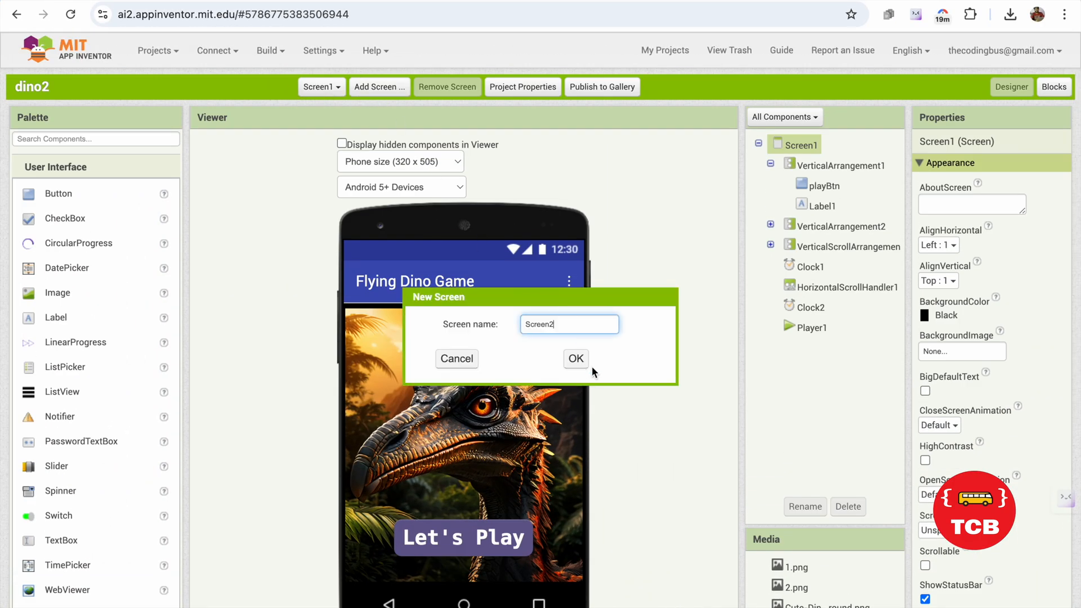
pyautogui.click(575, 358)
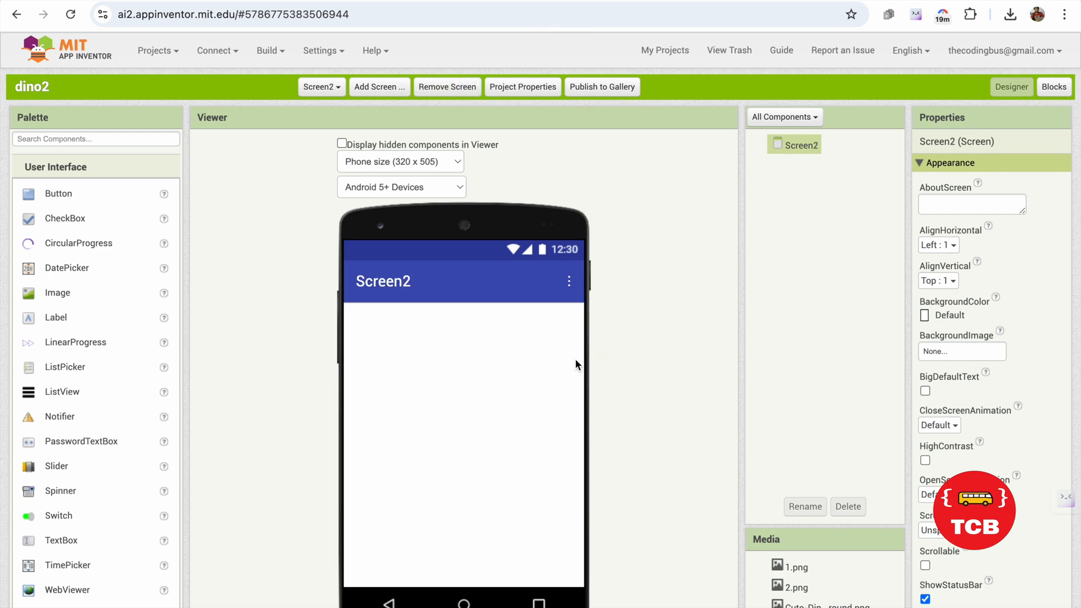
pyautogui.moveTo(782, 166)
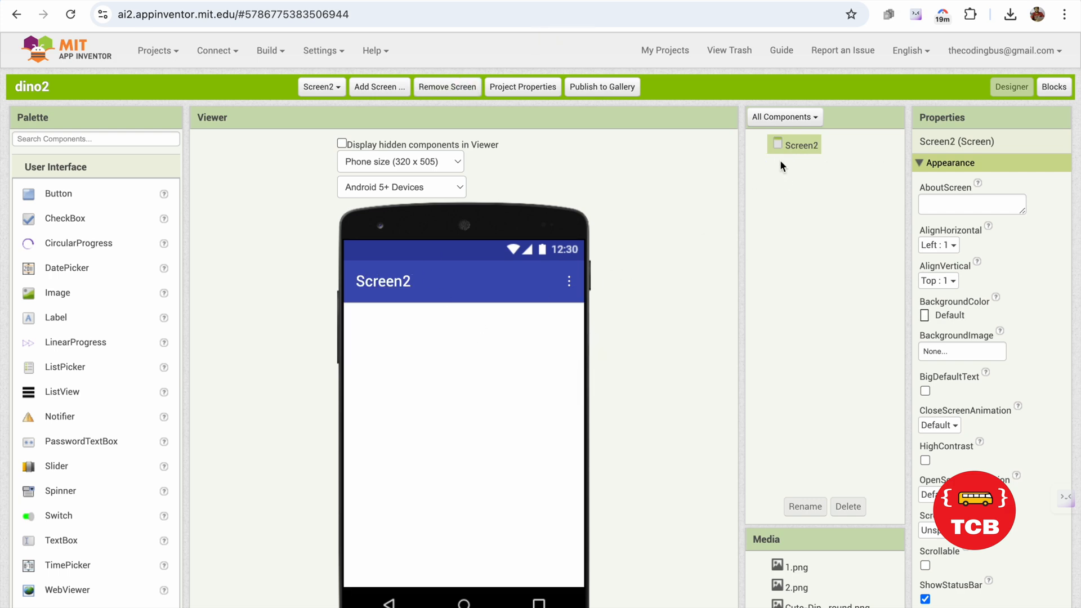
pyautogui.press('ctrl+v')
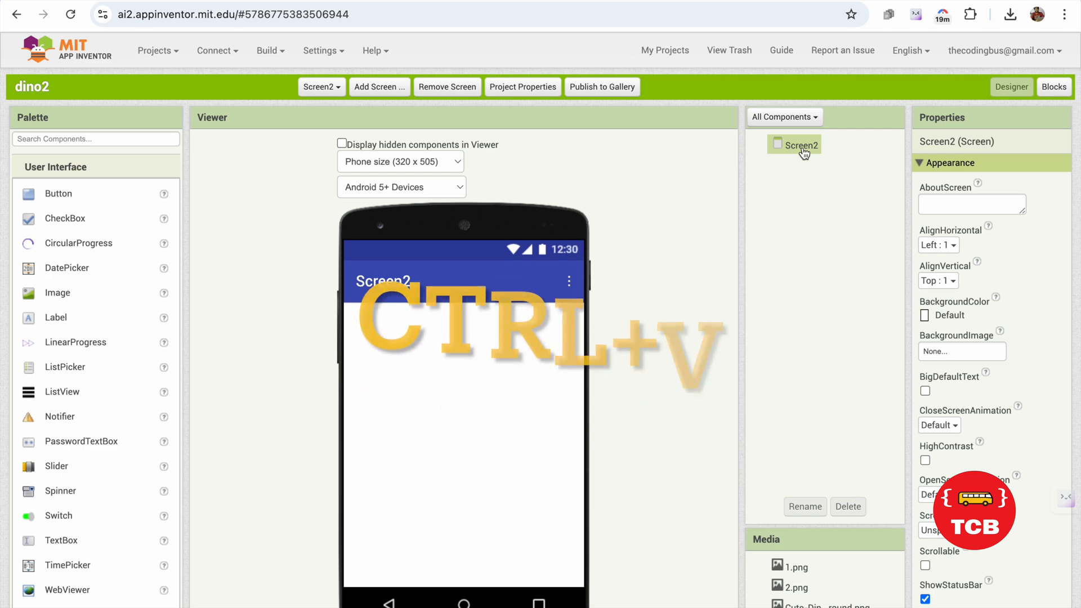
pyautogui.press('ctrl+v')
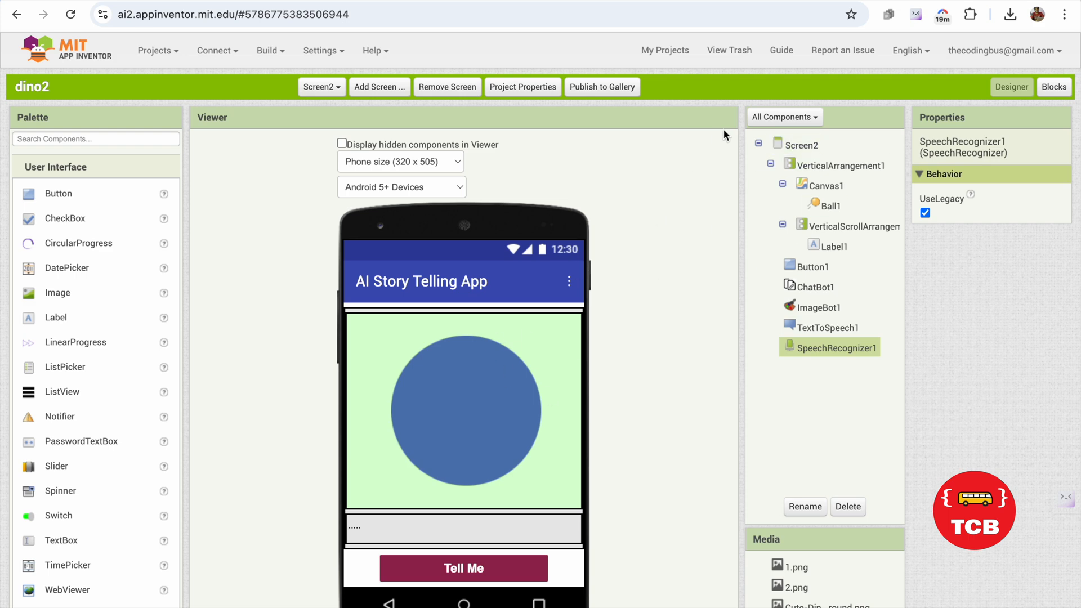
pyautogui.click(1053, 87)
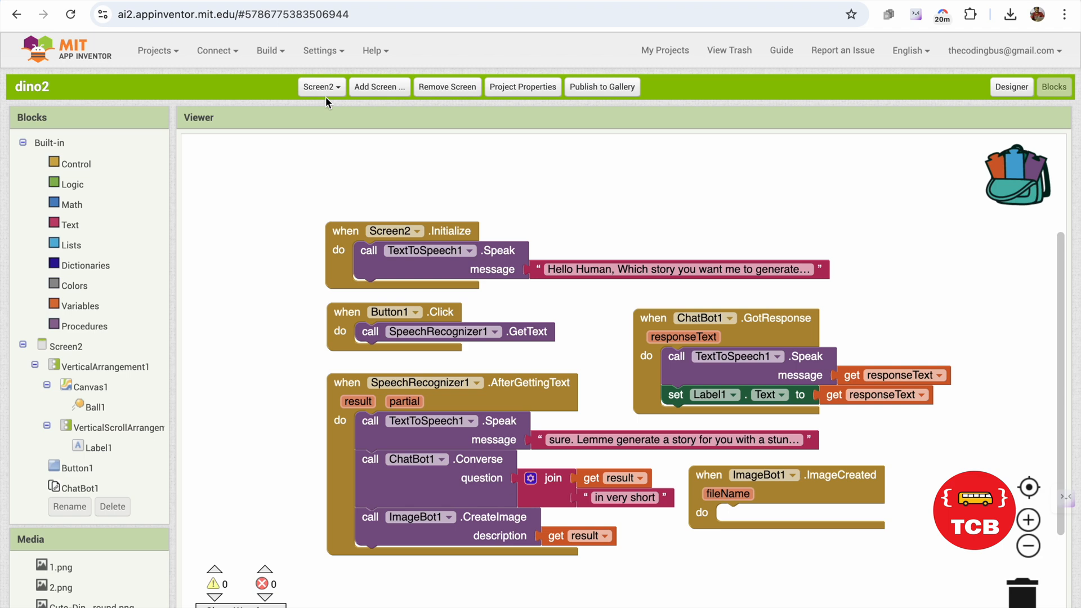
pyautogui.click(1011, 87)
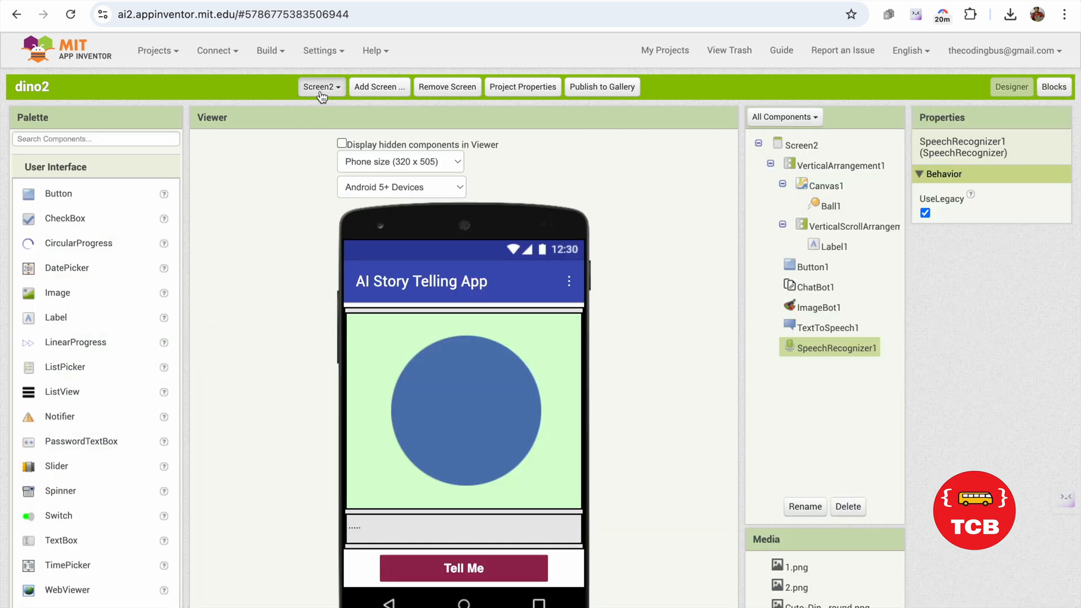
# Step: Check Screen1's Flying Dino Game blocks, then return to Screen2's story blocks
pyautogui.click(320, 86)
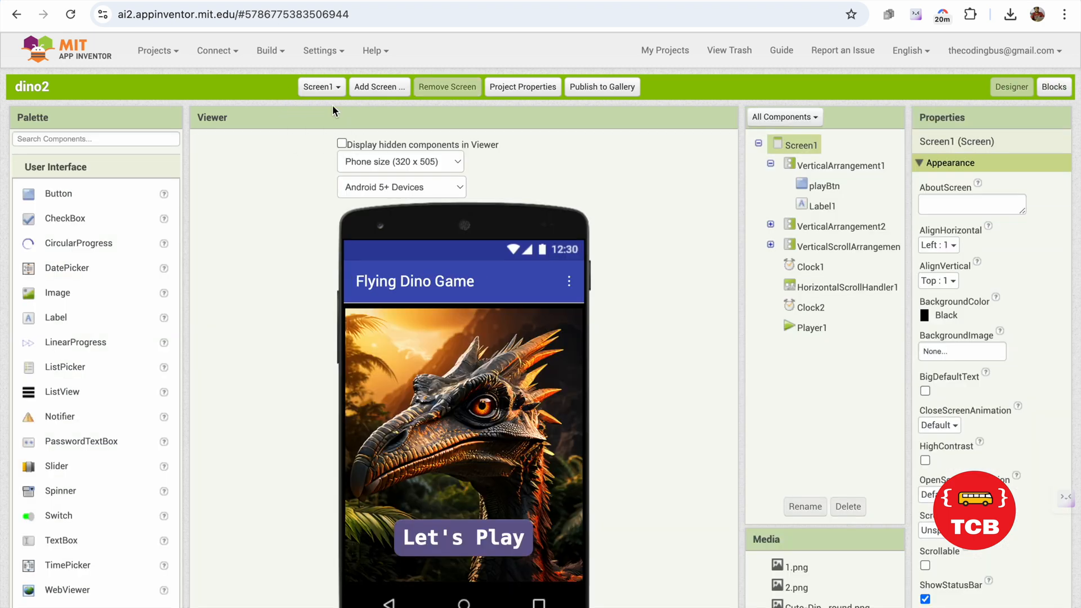
pyautogui.moveTo(285, 228)
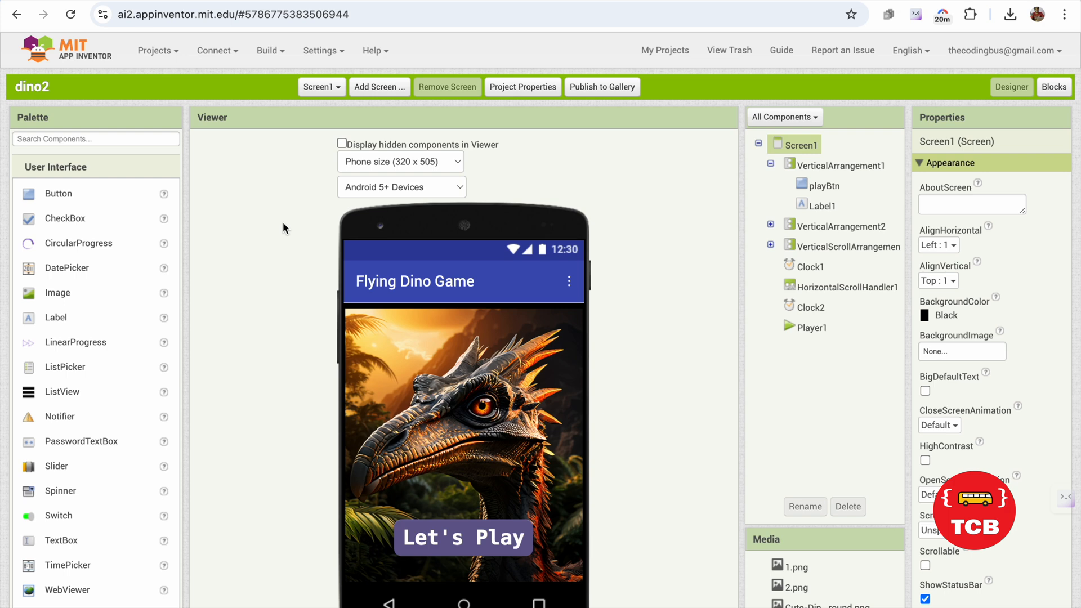
pyautogui.moveTo(1043, 100)
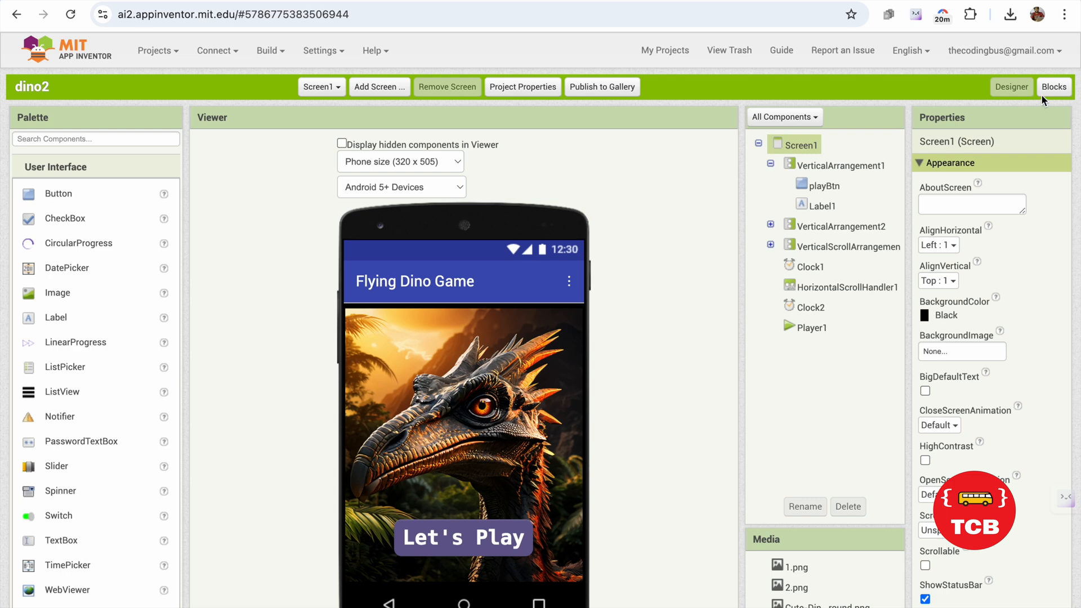
pyautogui.click(1054, 86)
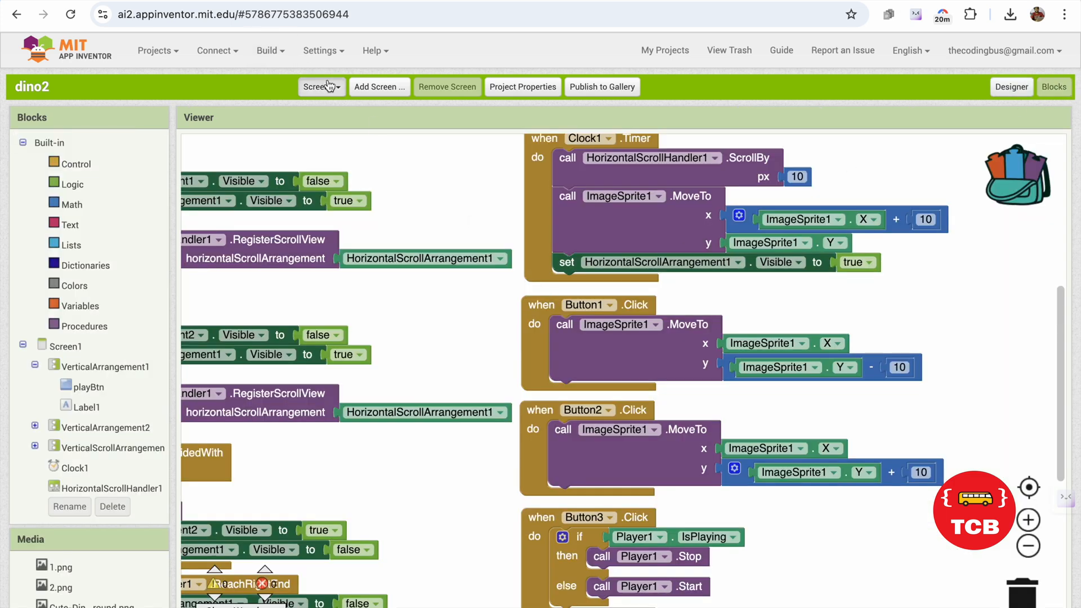
pyautogui.click(320, 86)
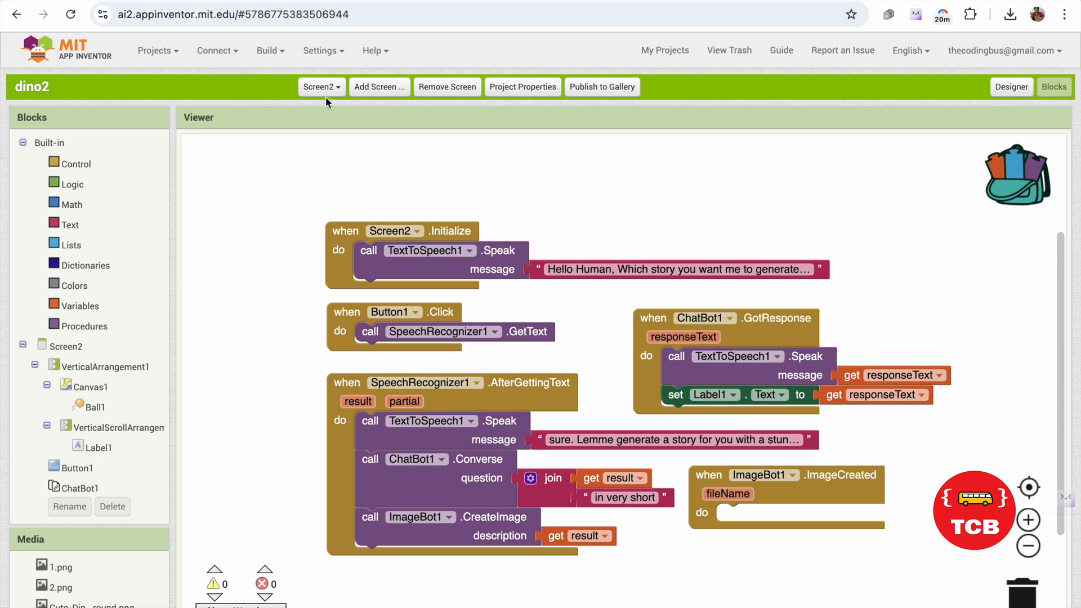